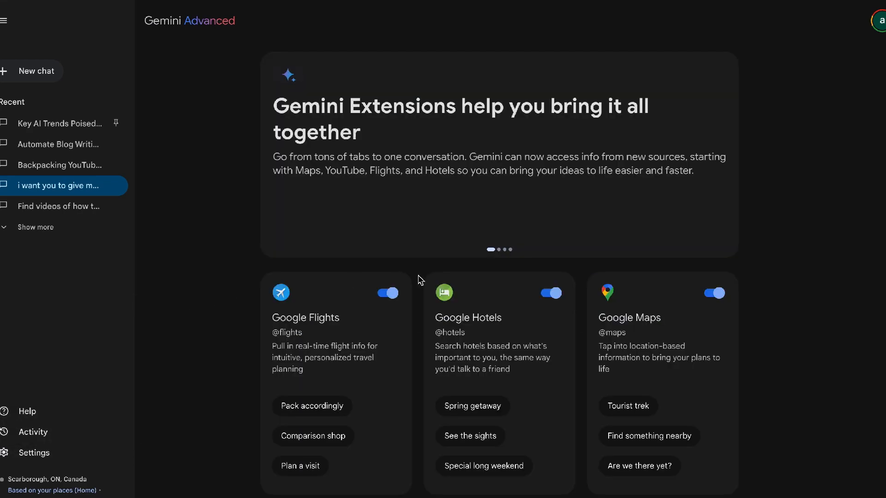
- Scroll through the Extensions page and the chat listing linked YouTube videos on 2024's best AI tools
scroll("down", 3)
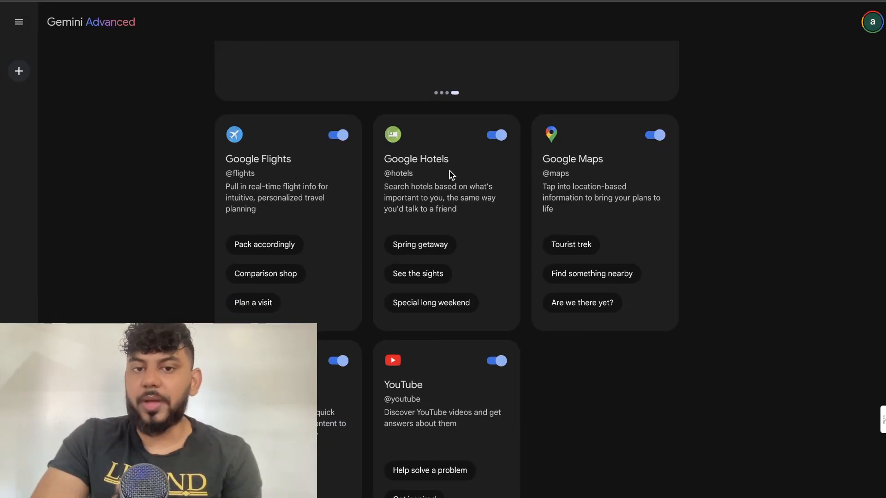
scroll("down", 3)
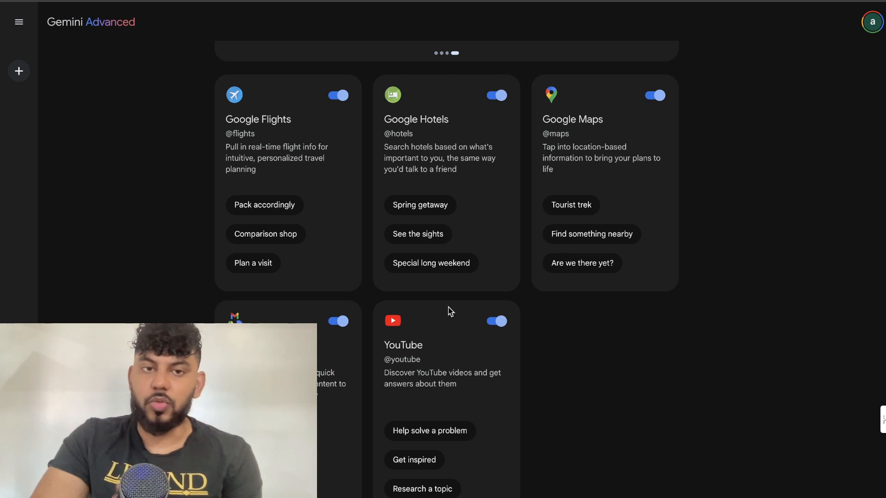
scroll("down", 3)
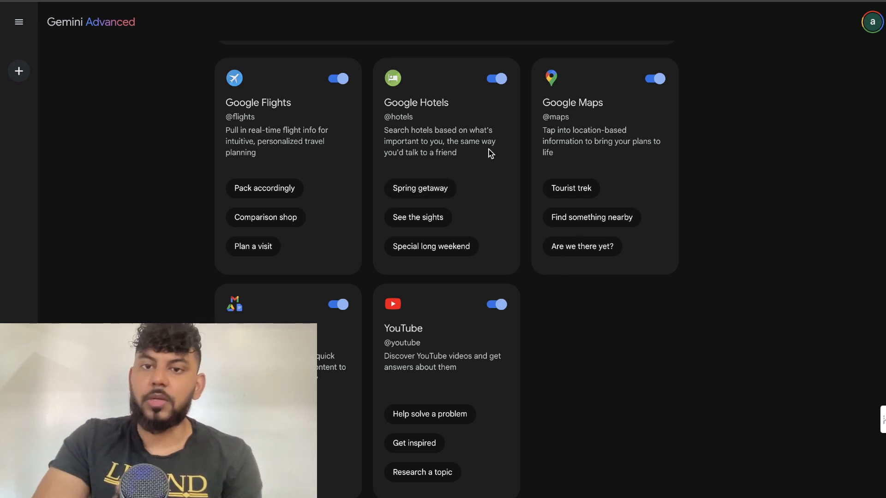
scroll("down", 3)
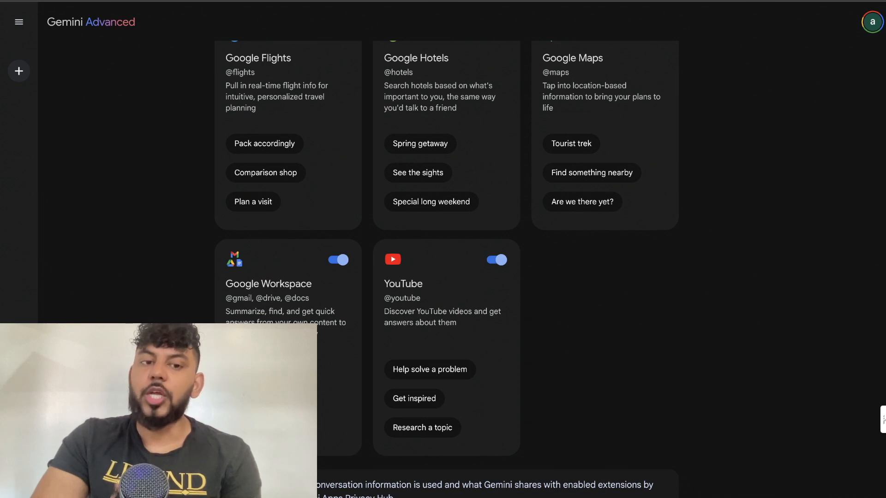
scroll("down", 3)
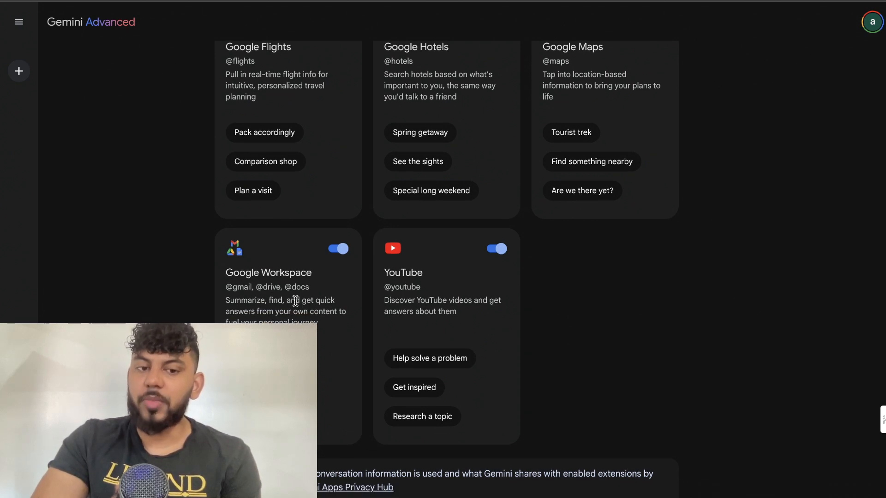
mouse_move(316, 301)
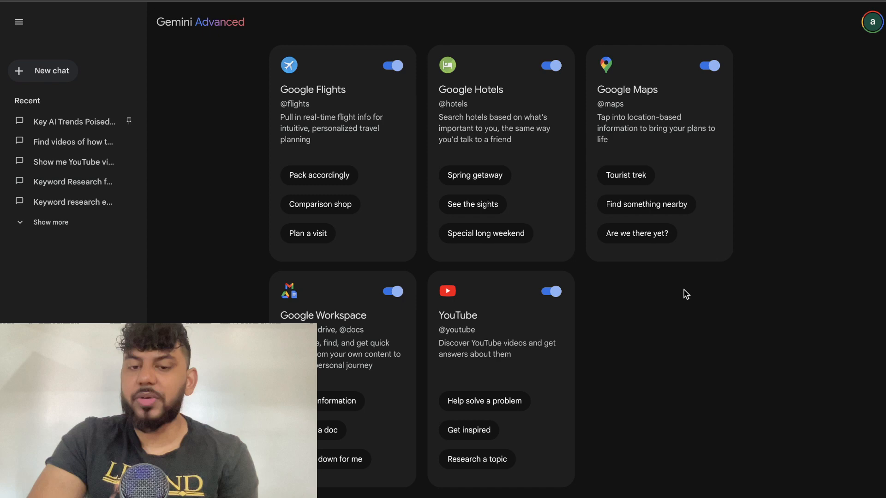
scroll("down", 3)
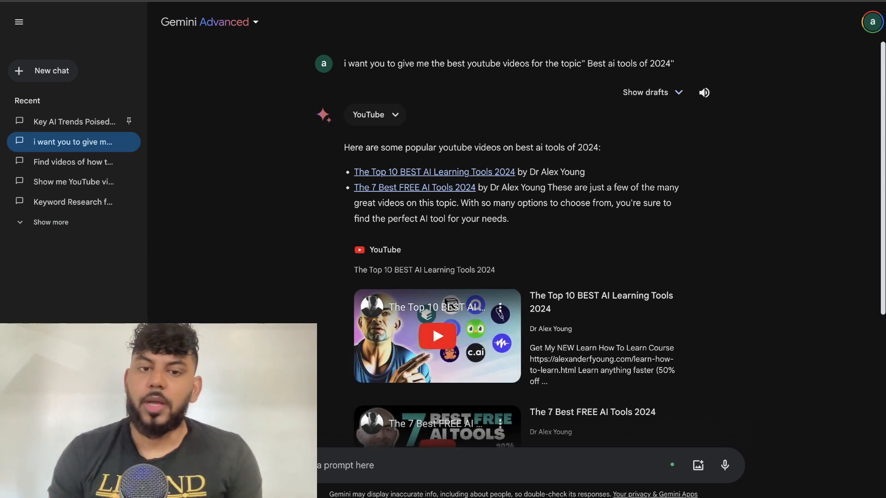
mouse_move(506, 485)
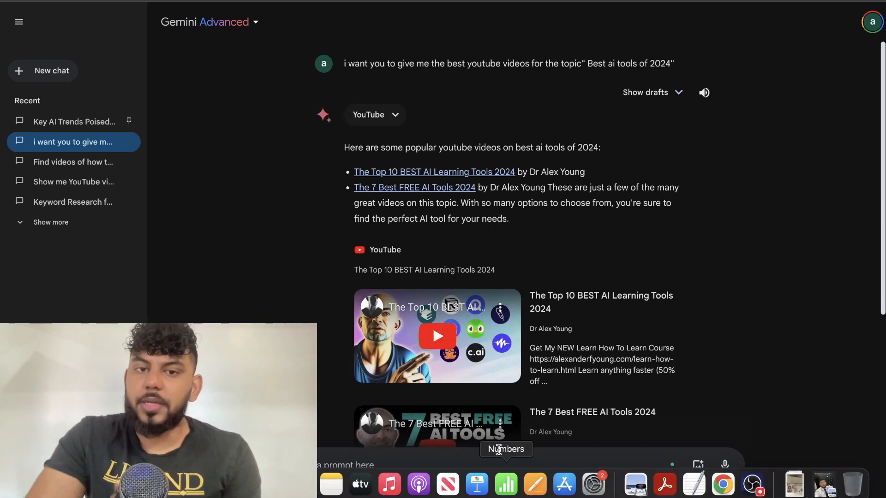
scroll("down", 3)
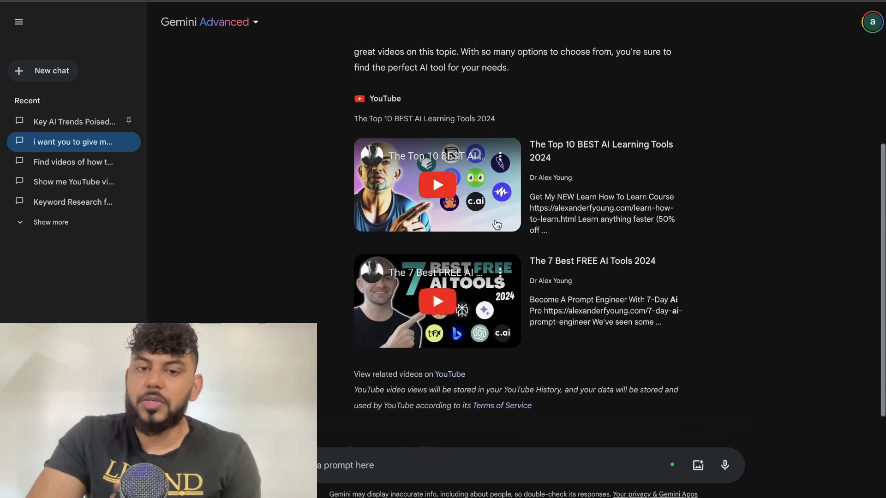
scroll("down", 3)
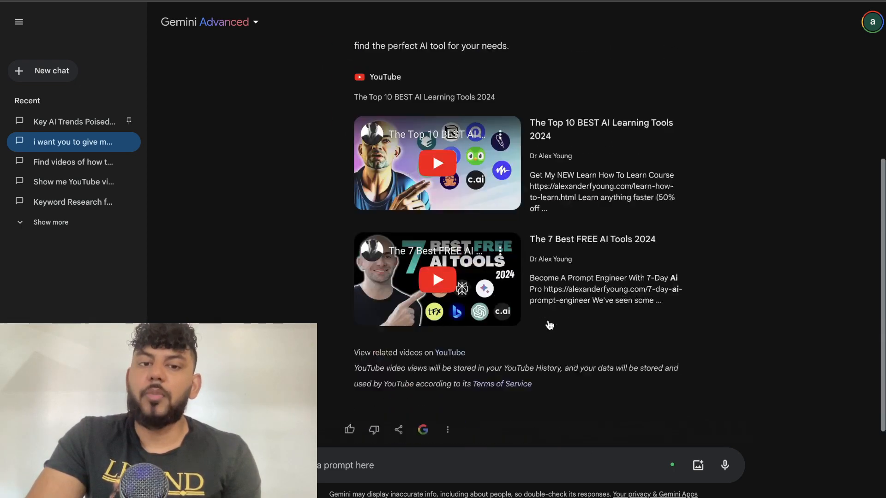
scroll("down", 3)
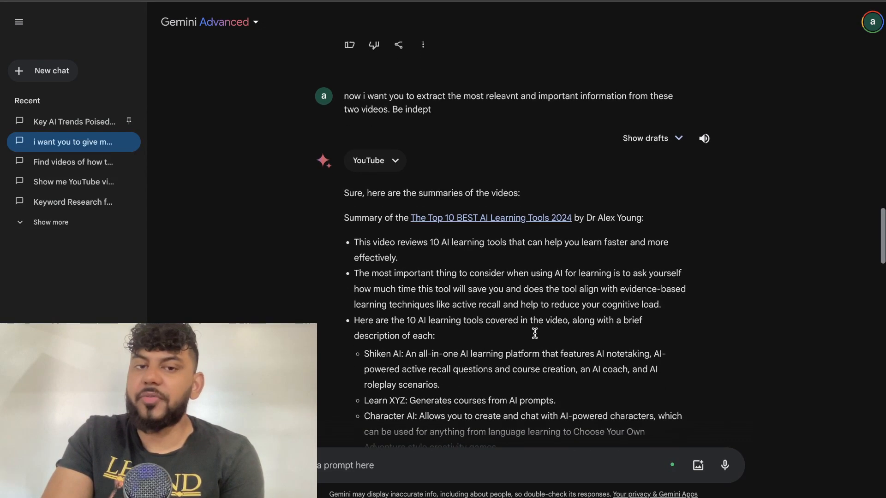
- Scroll through Gemini's summaries of the key points from the two AI tools videos
scroll("down", 3)
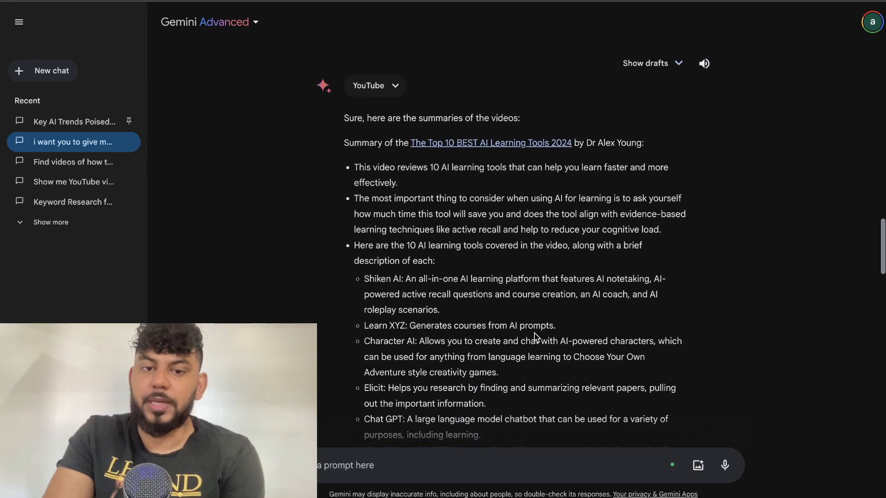
scroll("down", 3)
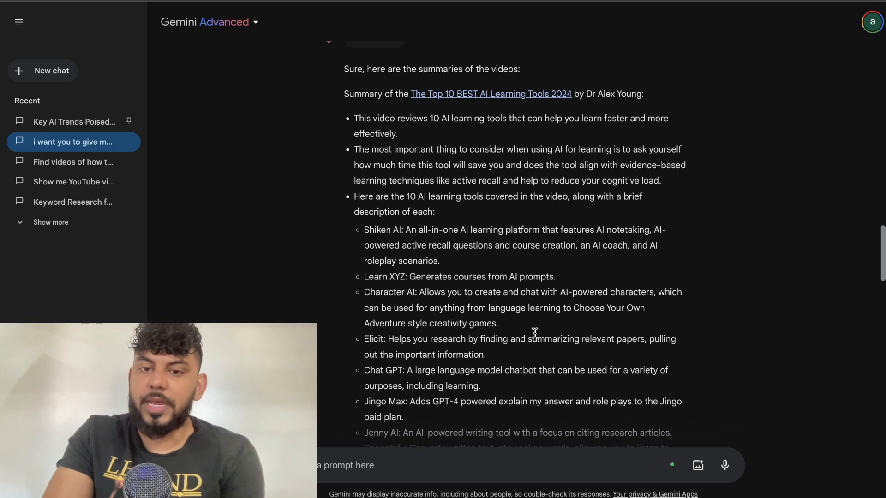
scroll("down", 3)
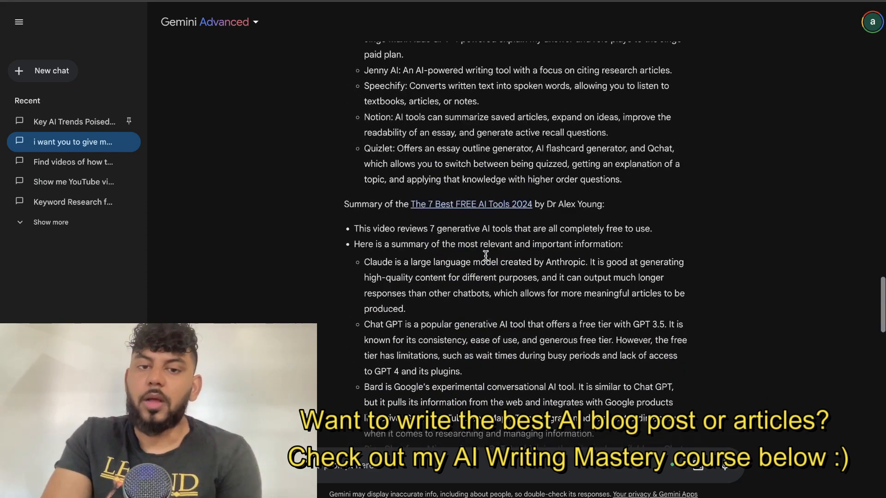
scroll("down", 3)
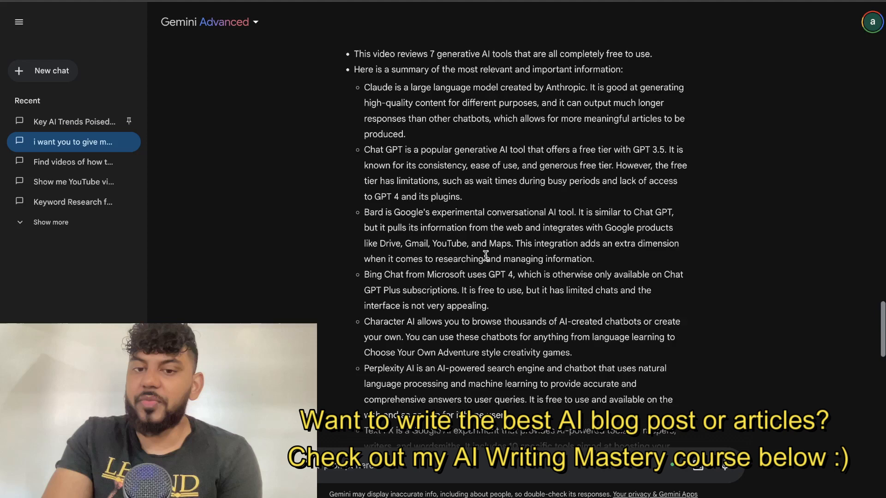
scroll("down", 3)
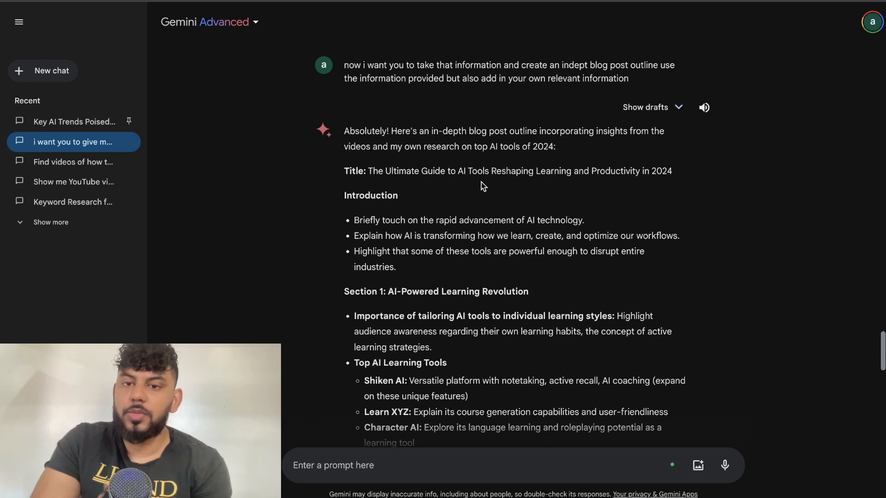
- Scroll through the generated blog post outline on 2024 AI tools
scroll("down", 3)
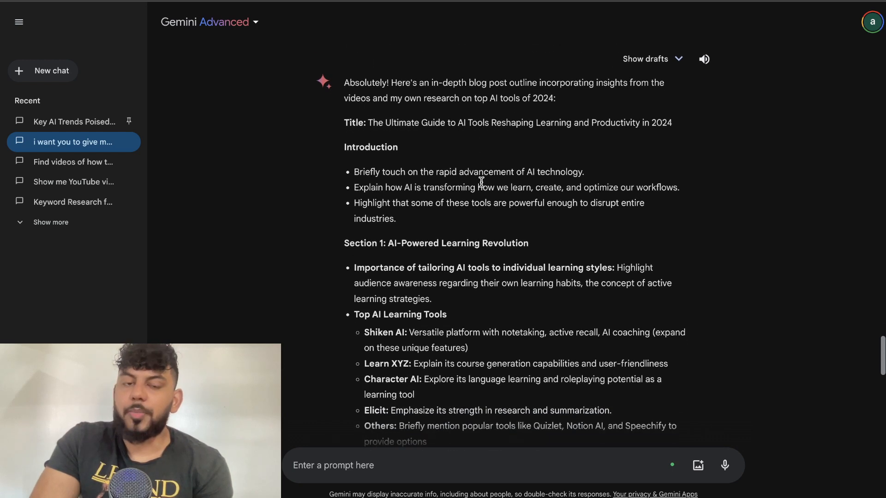
scroll("down", 3)
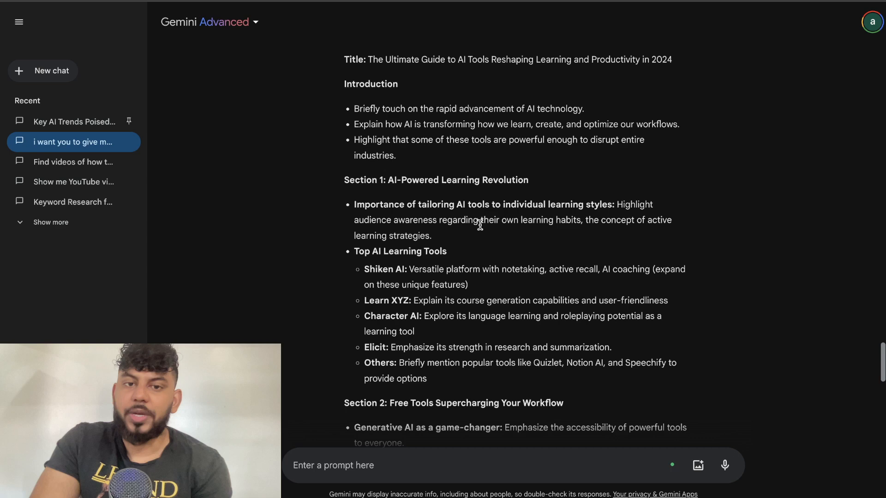
scroll("down", 3)
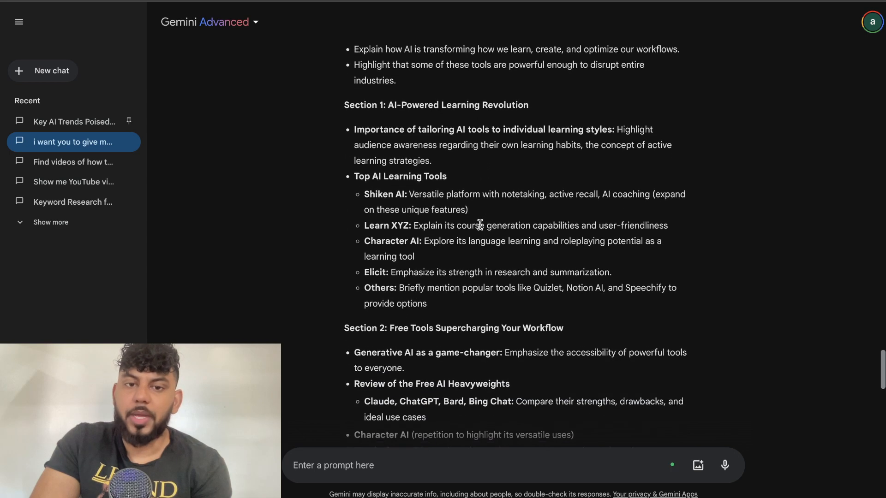
scroll("down", 3)
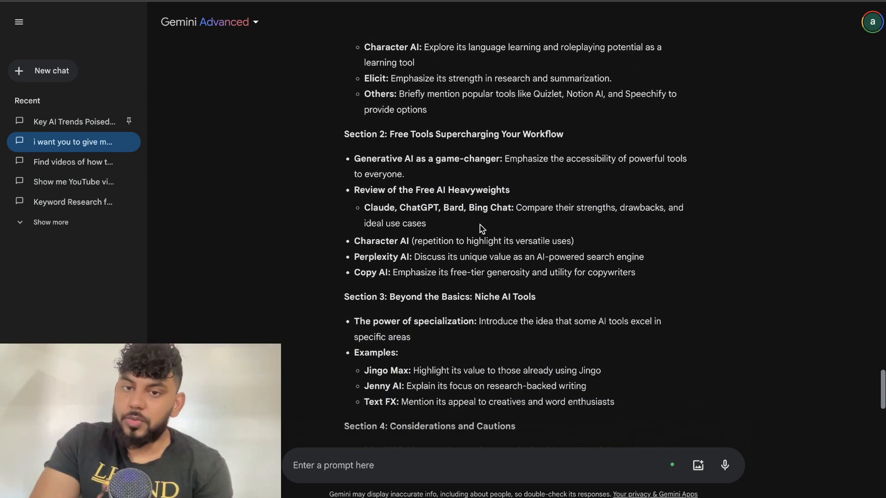
scroll("down", 3)
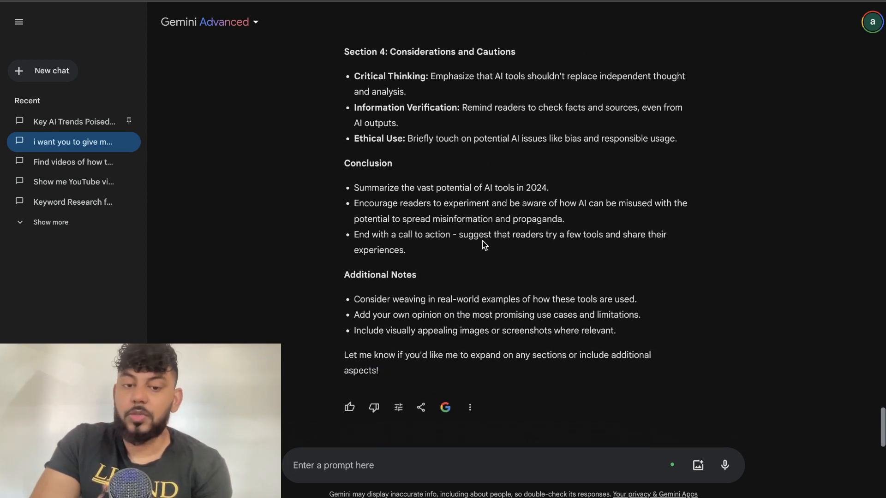
scroll("up", 3)
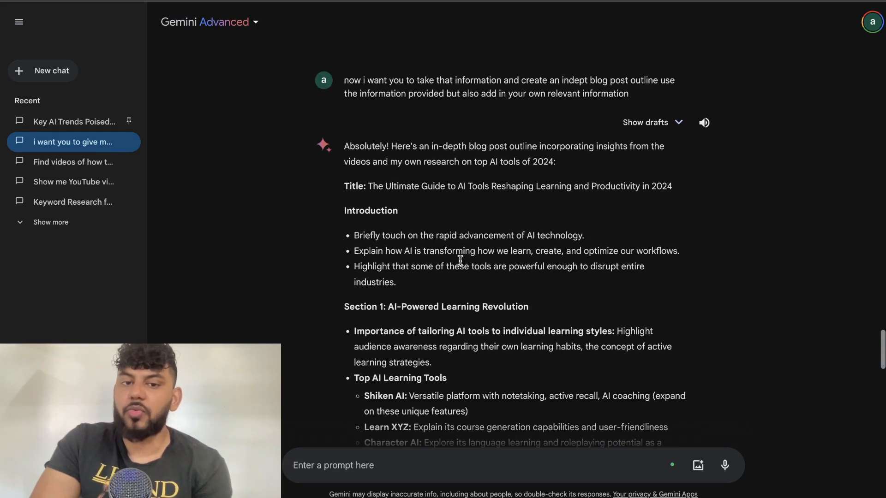
scroll("down", 3)
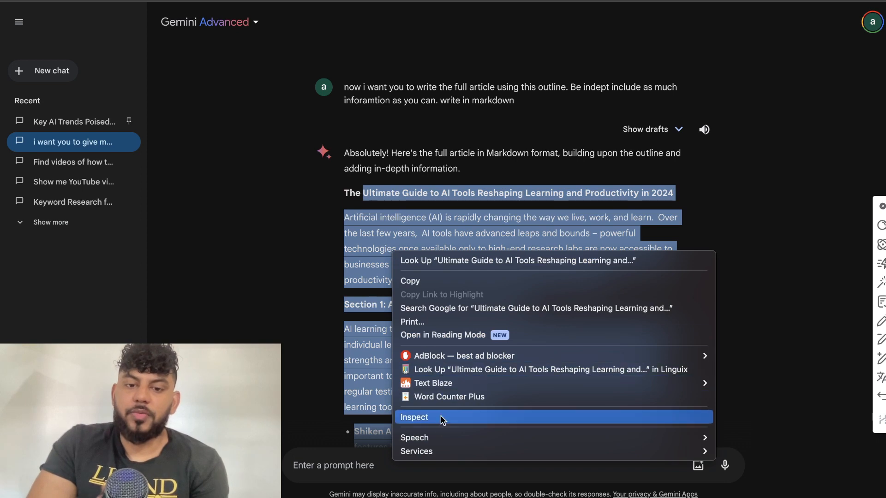
- Count the selected article with Word Counter Plus (805 words) and dismiss the result
left_click(449, 396)
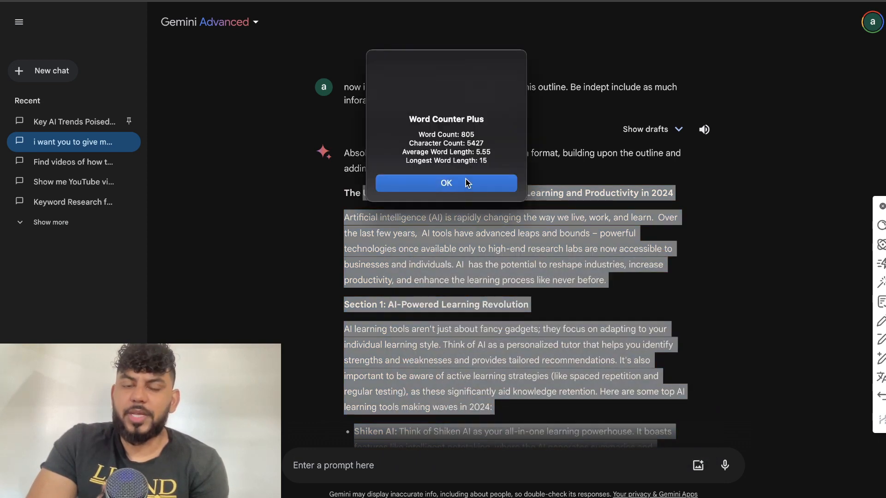
left_click(445, 182)
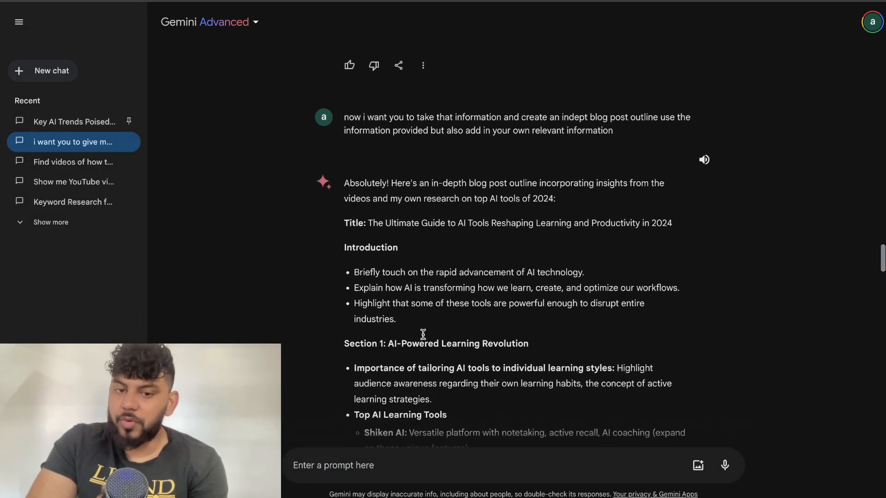
scroll("down", 3)
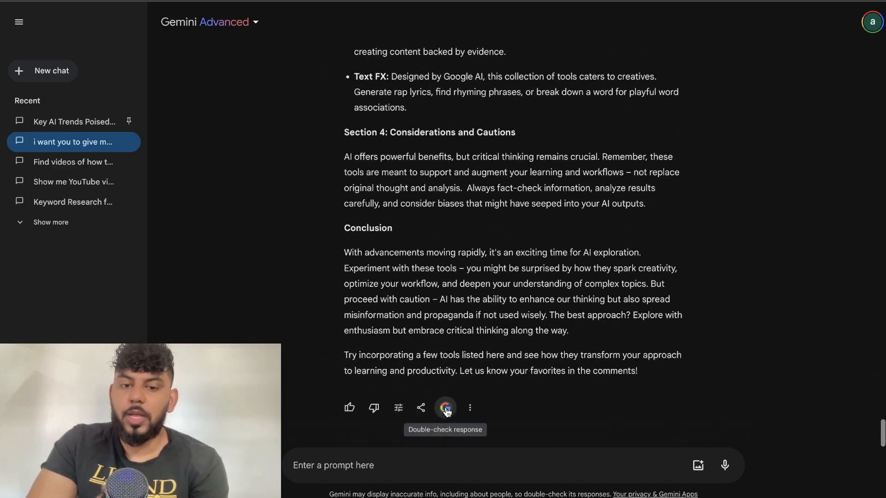
- Run Double-check response on the article and review the highlighted claims throughout
left_click(445, 407)
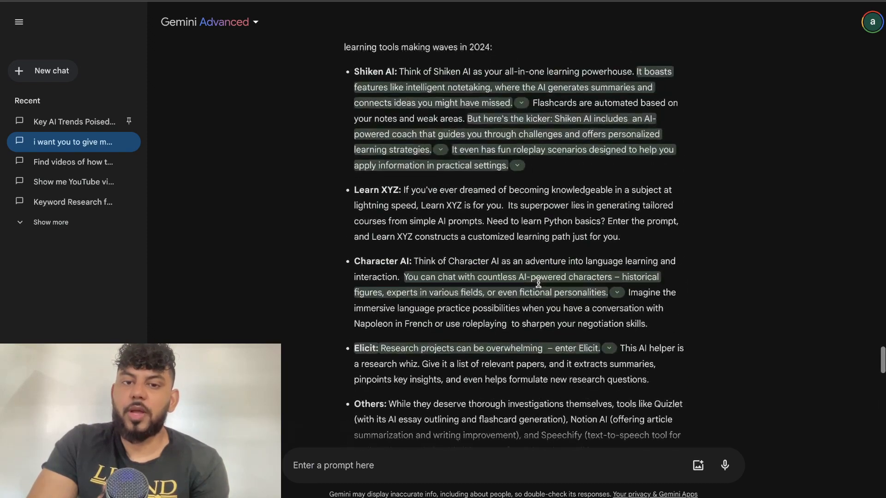
scroll("down", 3)
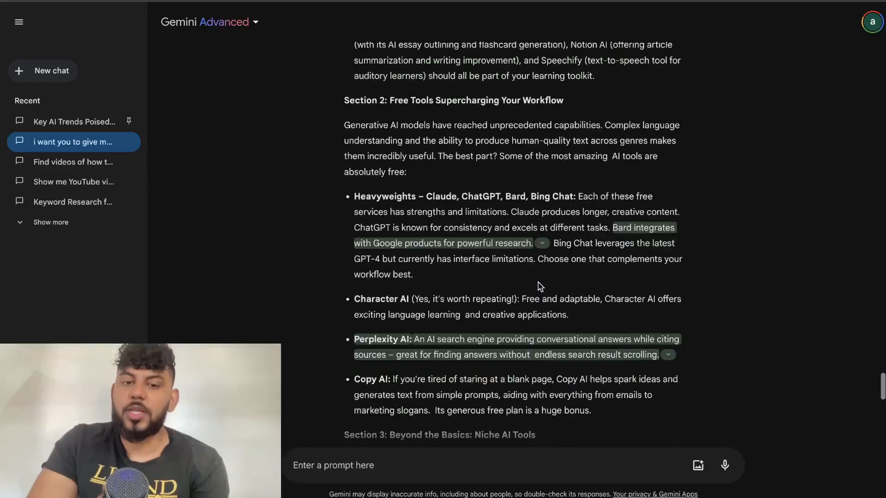
scroll("down", 3)
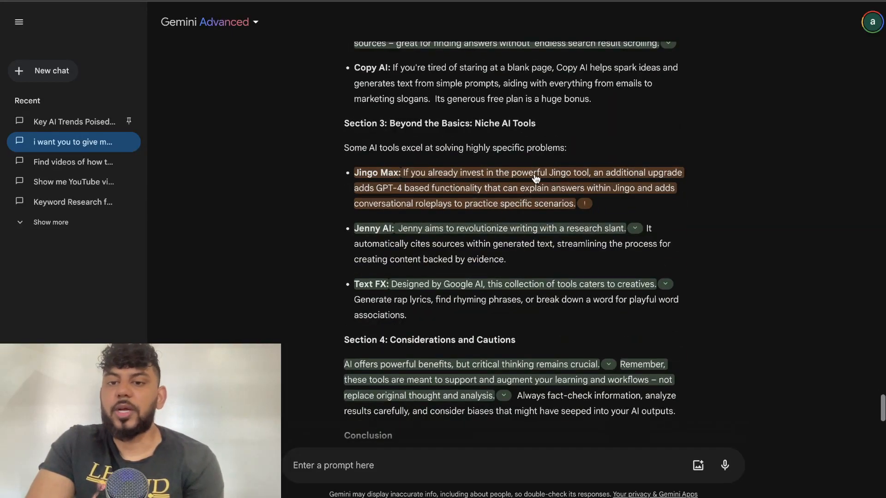
scroll("down", 3)
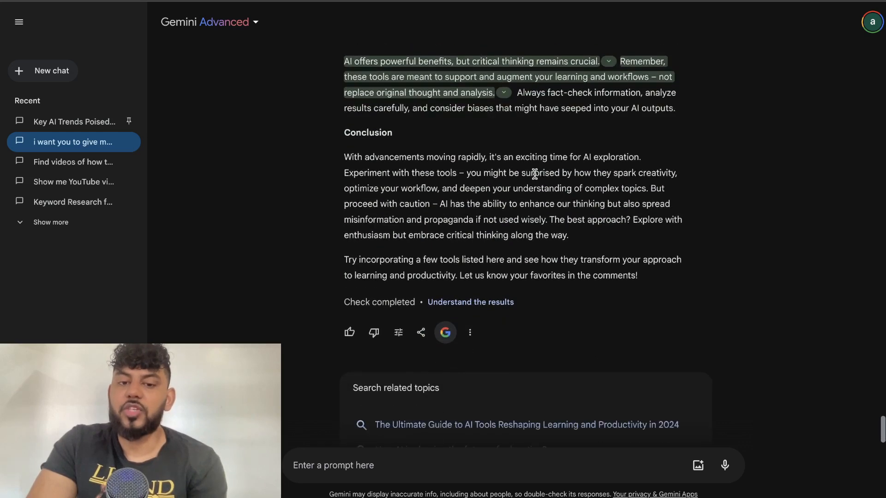
scroll("down", 3)
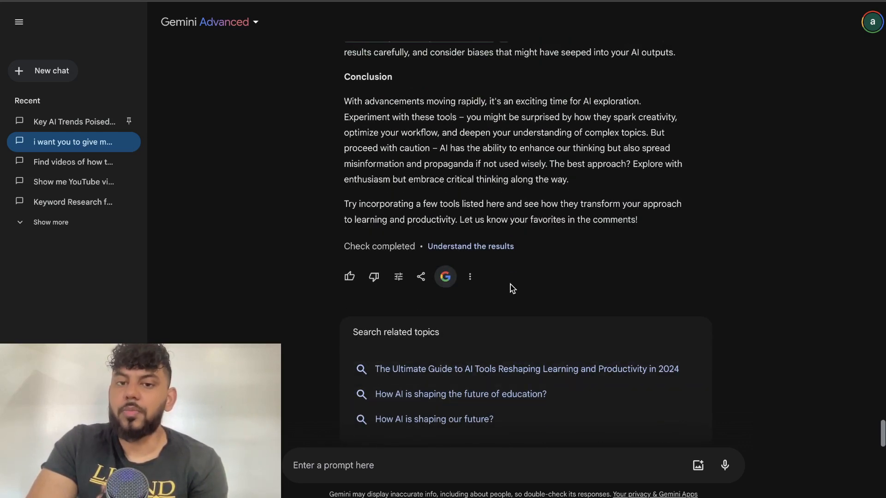
mouse_move(488, 306)
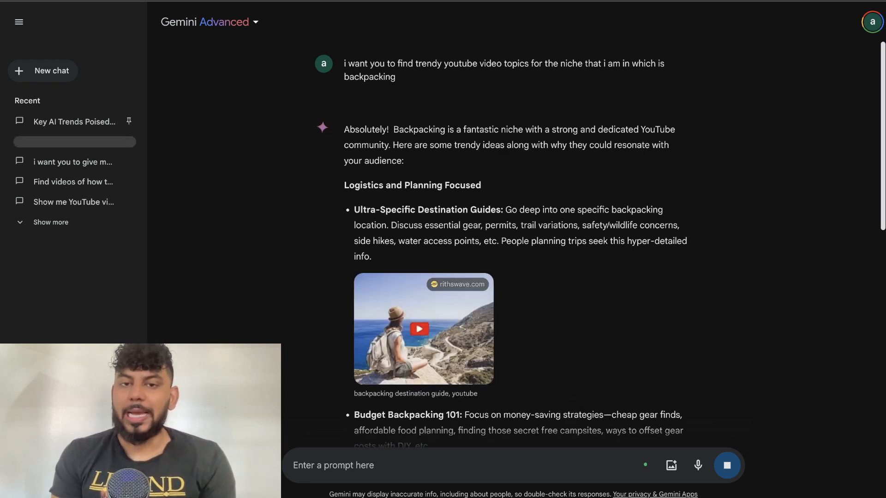
- Open the chat answering the request for trendy backpacking YouTube video topics
left_click(74, 142)
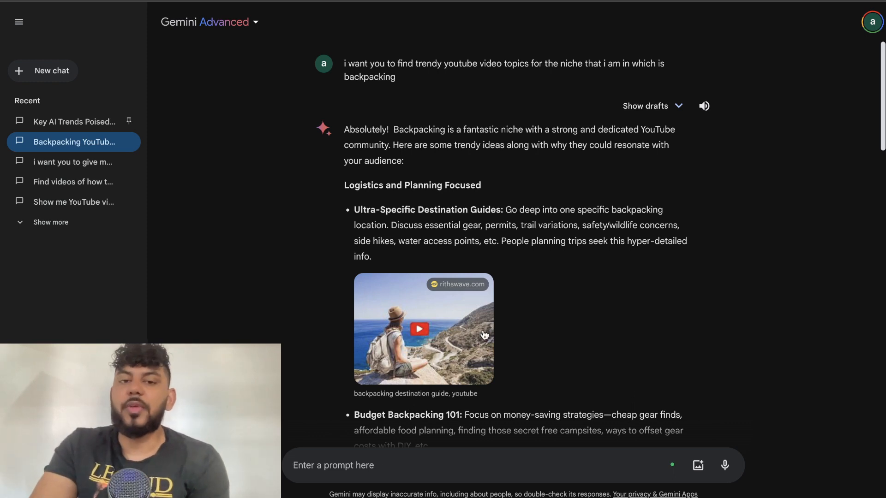
mouse_move(520, 288)
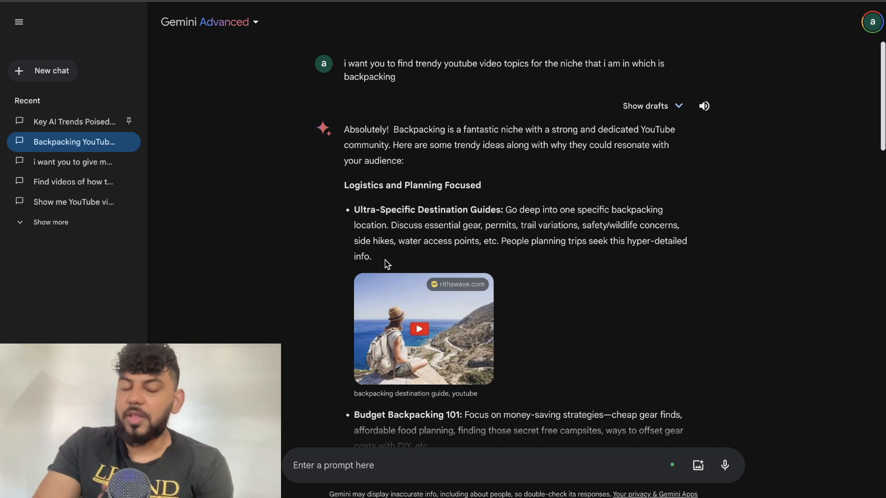
scroll("down", 3)
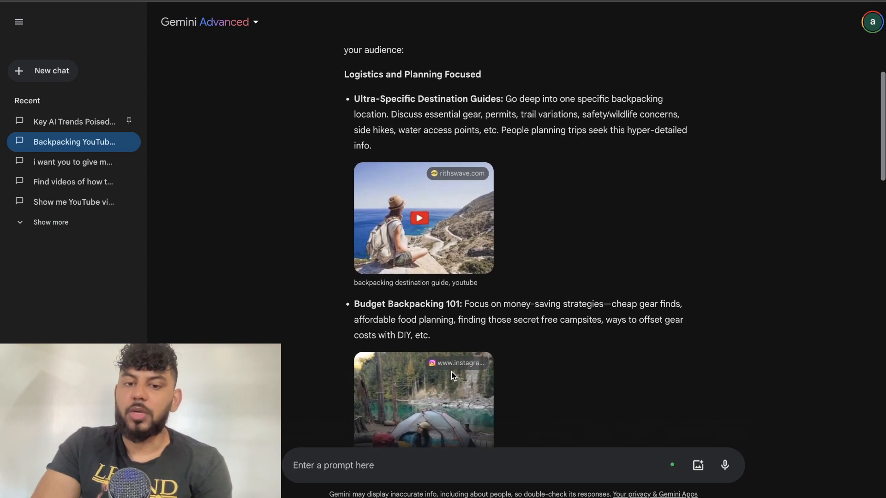
scroll("down", 3)
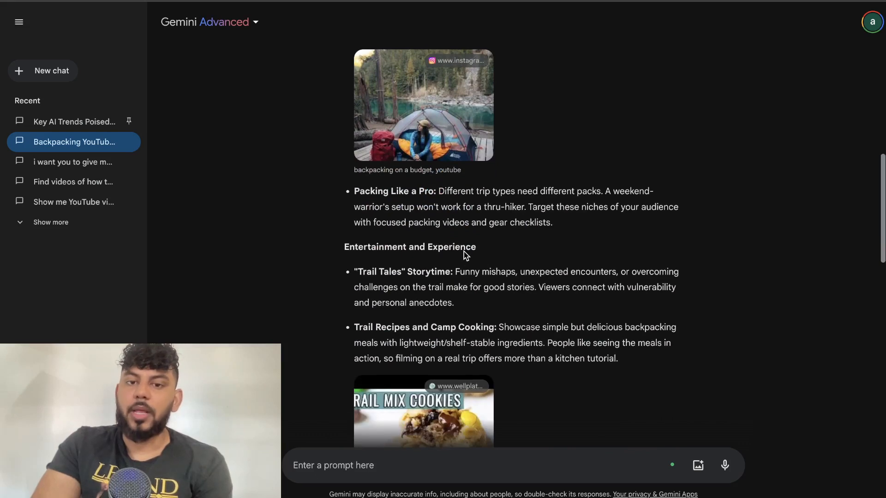
scroll("down", 3)
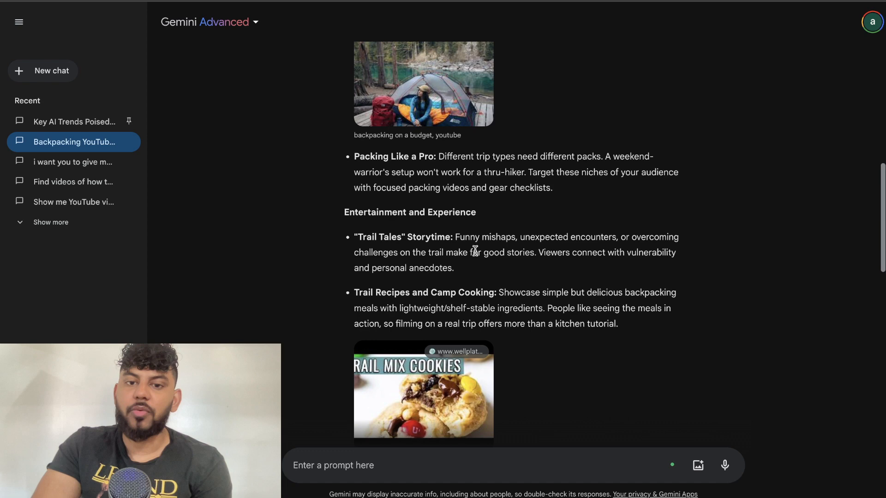
mouse_move(466, 249)
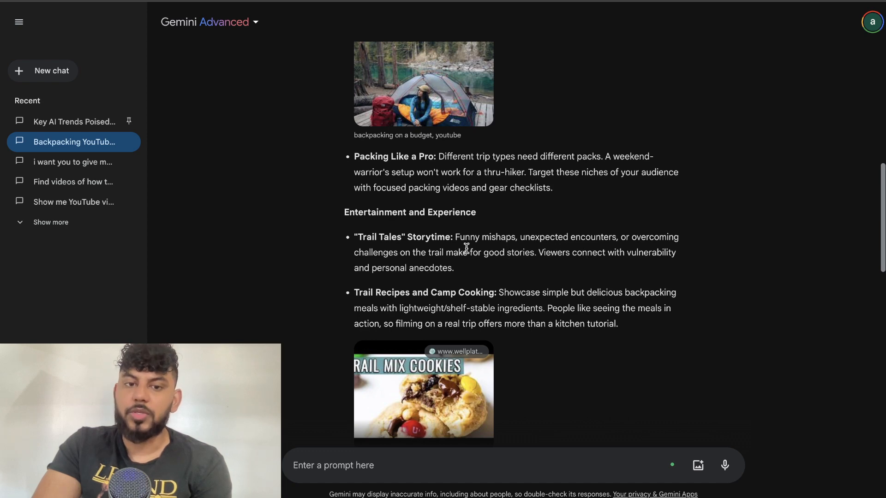
scroll("down", 3)
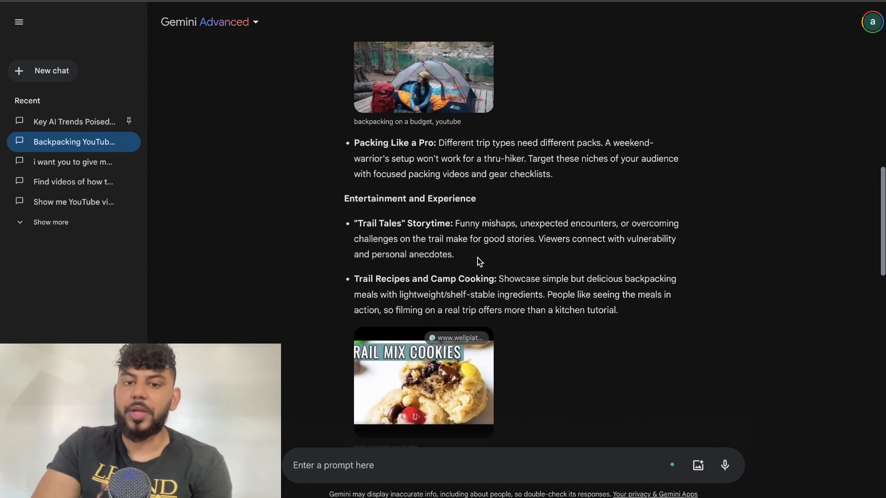
scroll("down", 3)
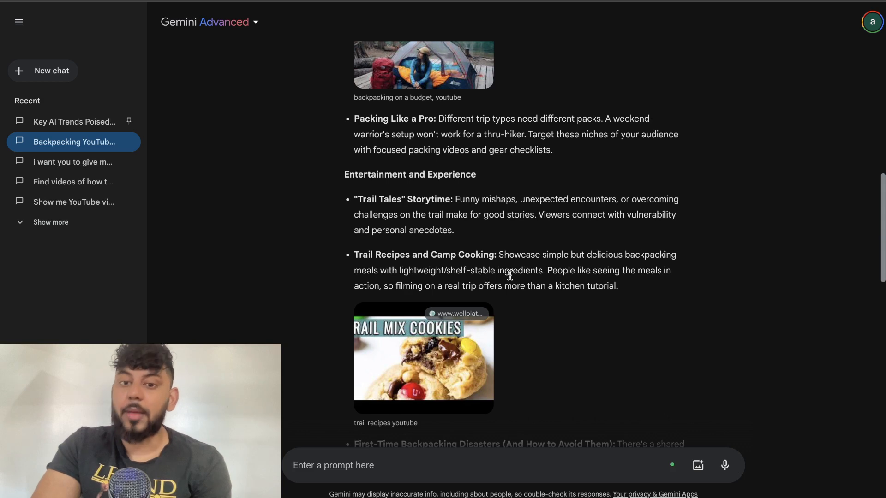
scroll("down", 3)
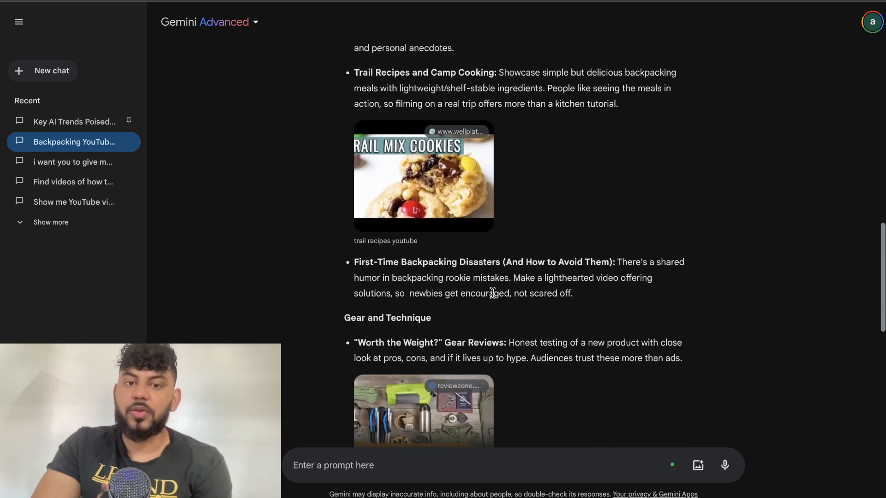
scroll("down", 3)
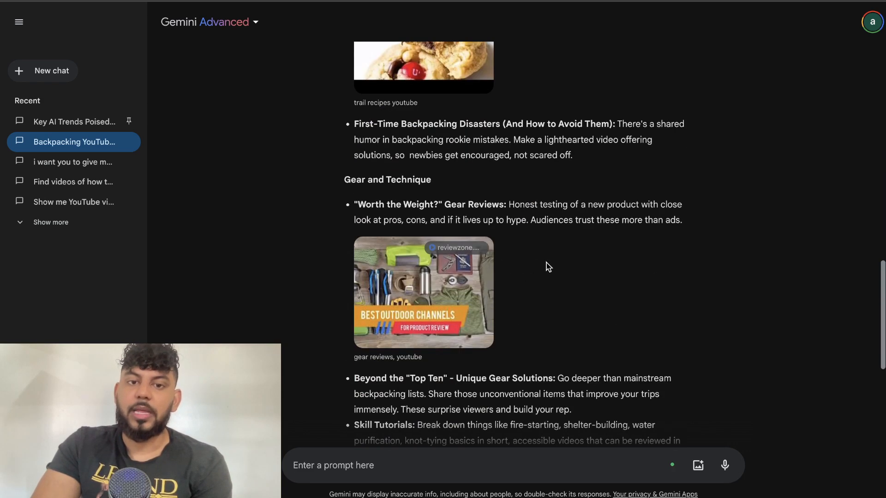
scroll("down", 3)
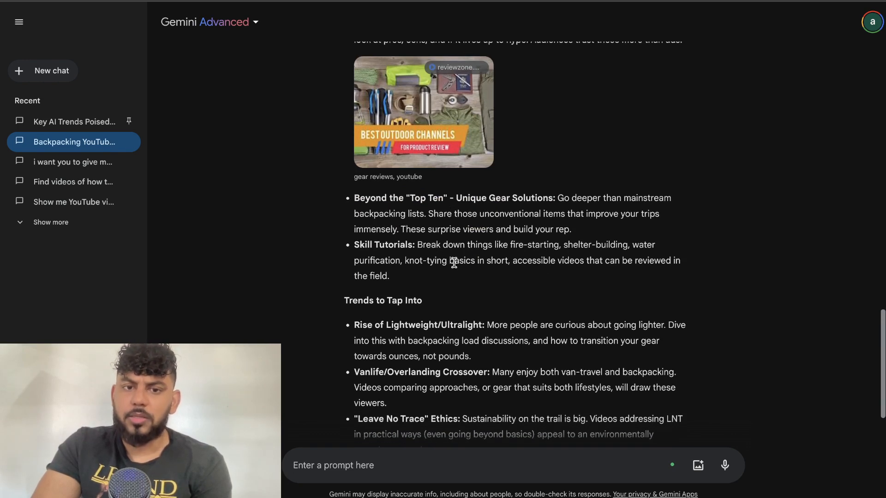
scroll("down", 3)
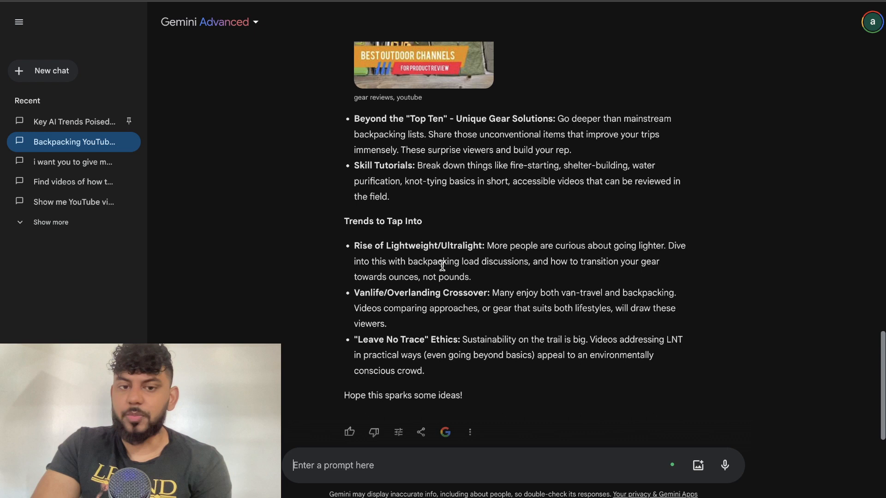
scroll("down", 3)
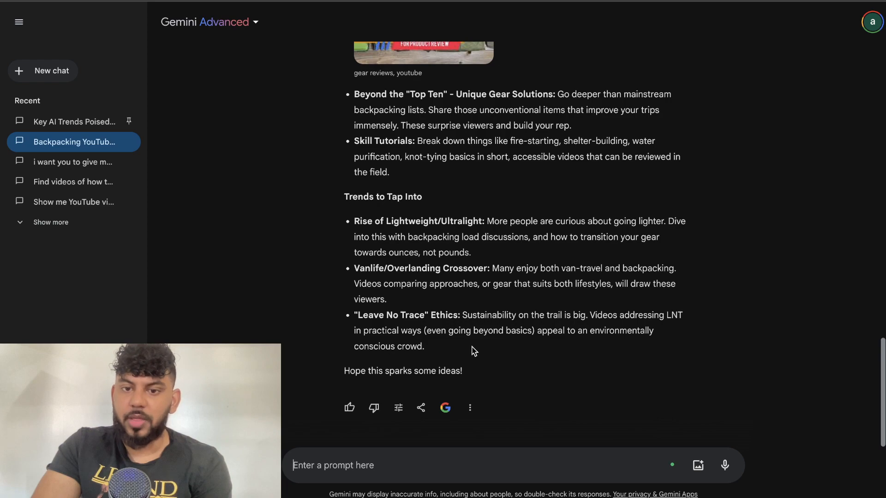
scroll("up", 3)
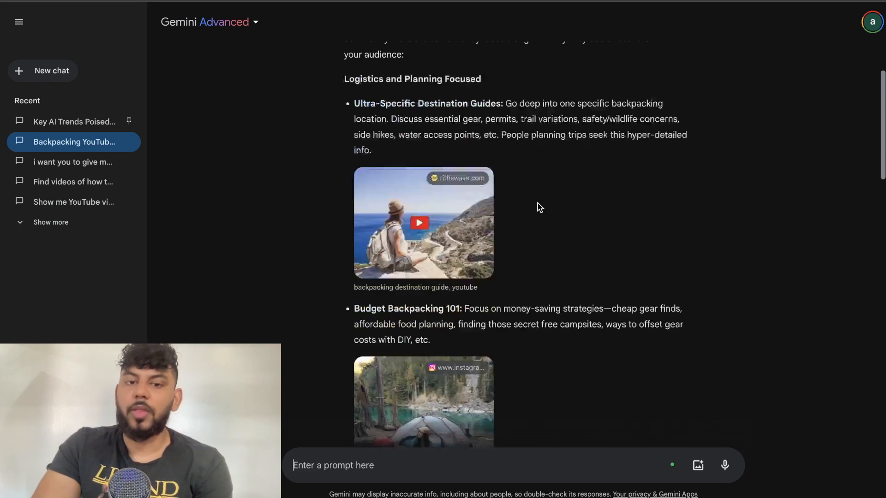
- Select the Packing Like a Pro idea for expansion, then switch to the Automate Blog Writing transcript chat
scroll("down", 3)
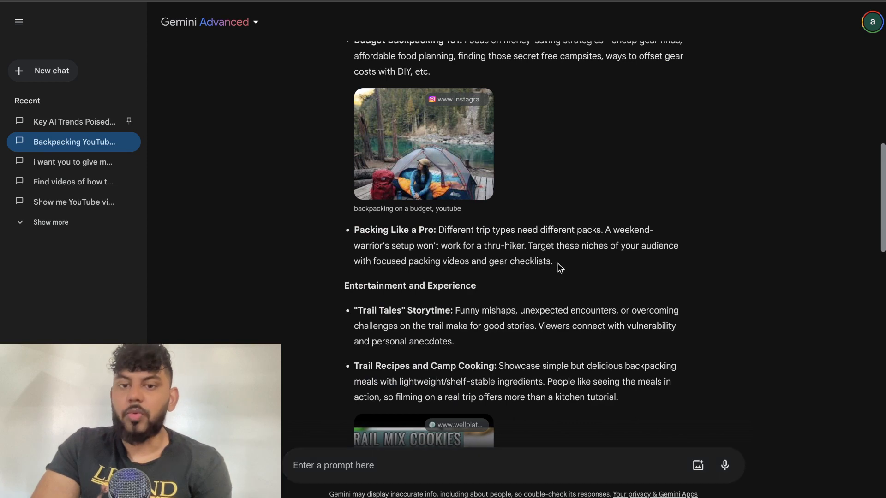
left_click_drag(353, 229, 552, 262)
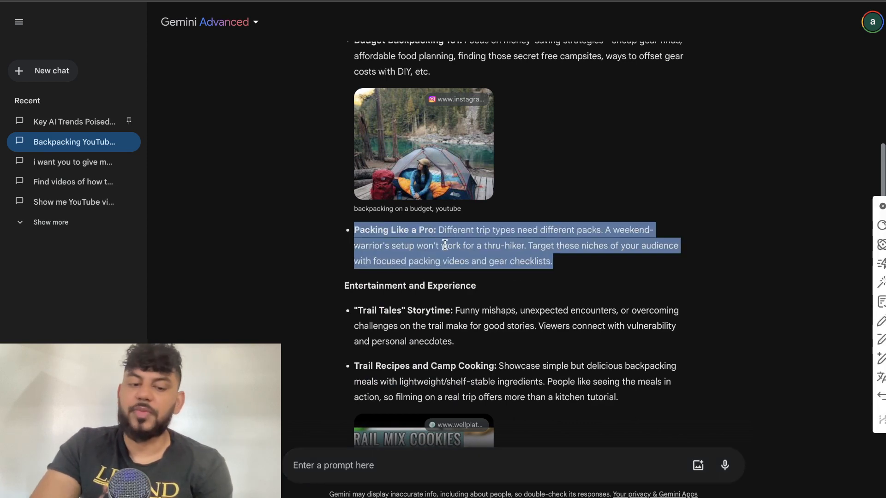
scroll("down", 3)
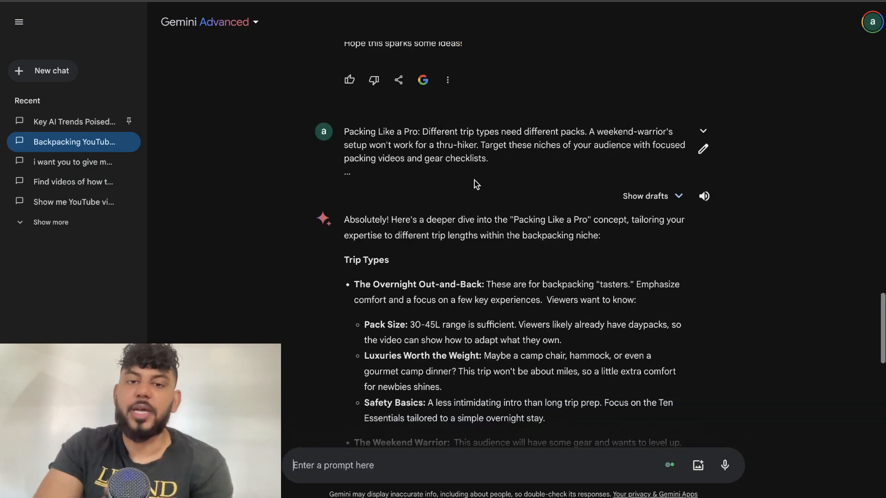
scroll("down", 3)
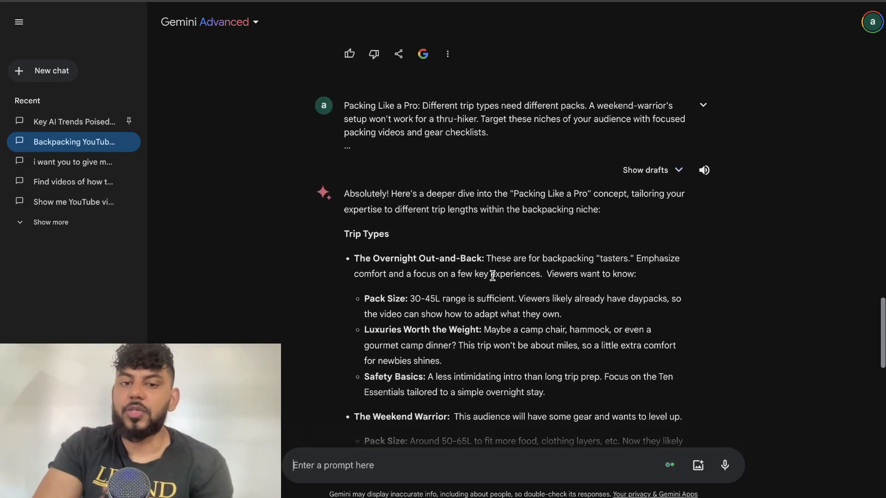
left_click(66, 142)
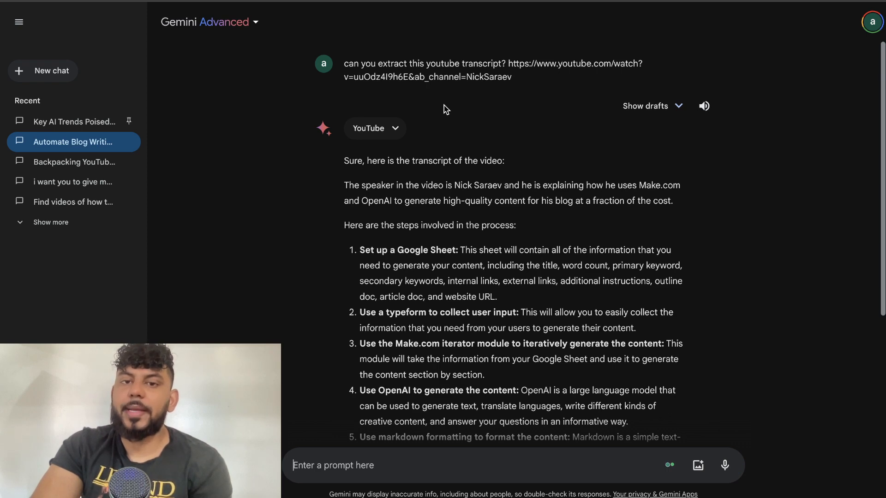
scroll("down", 3)
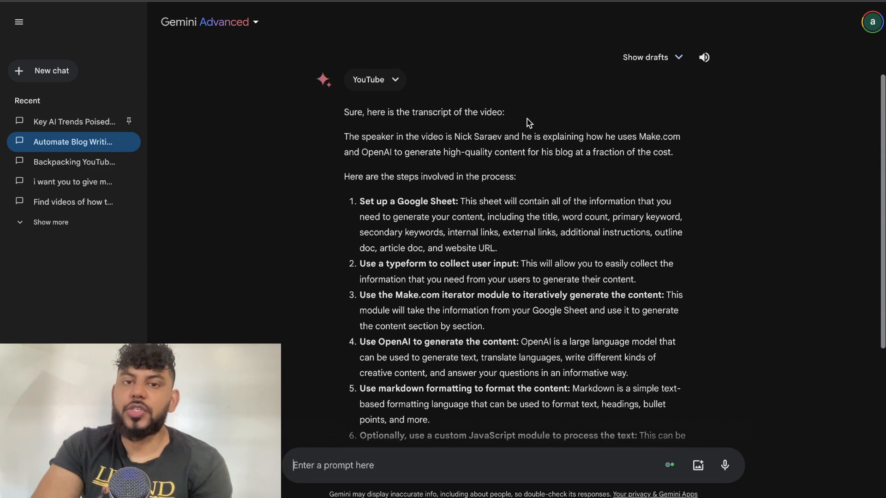
scroll("down", 3)
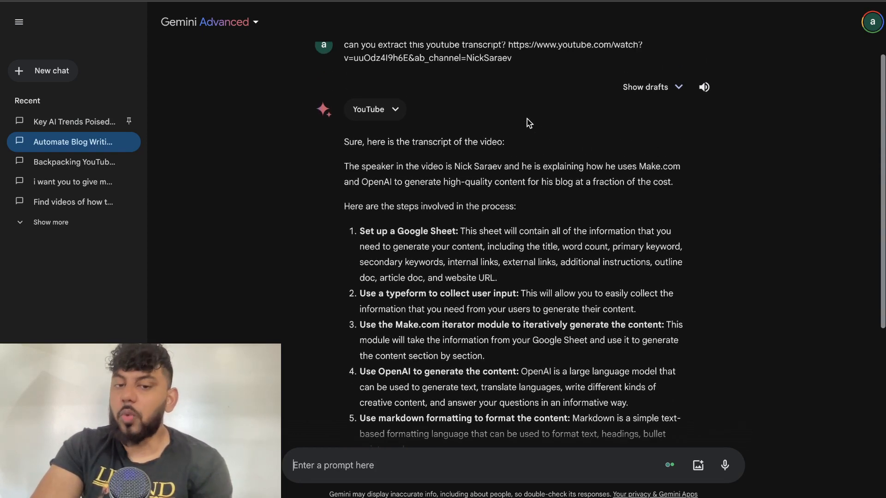
scroll("down", 3)
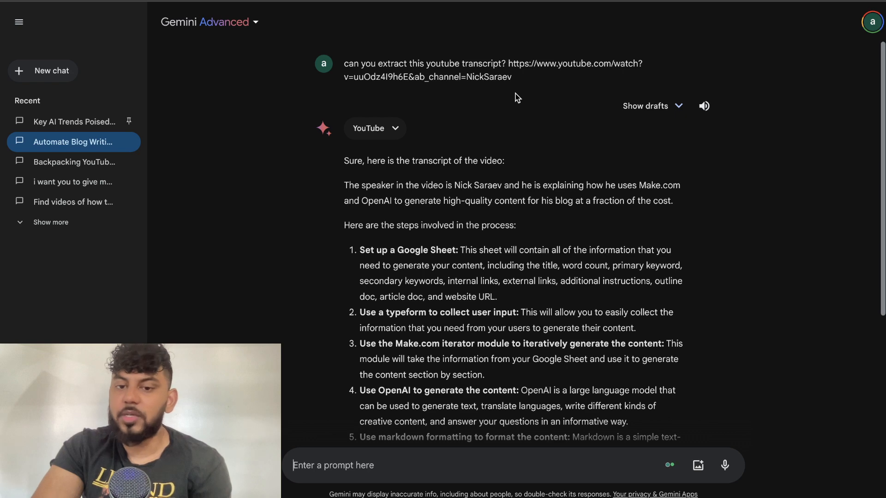
scroll("down", 3)
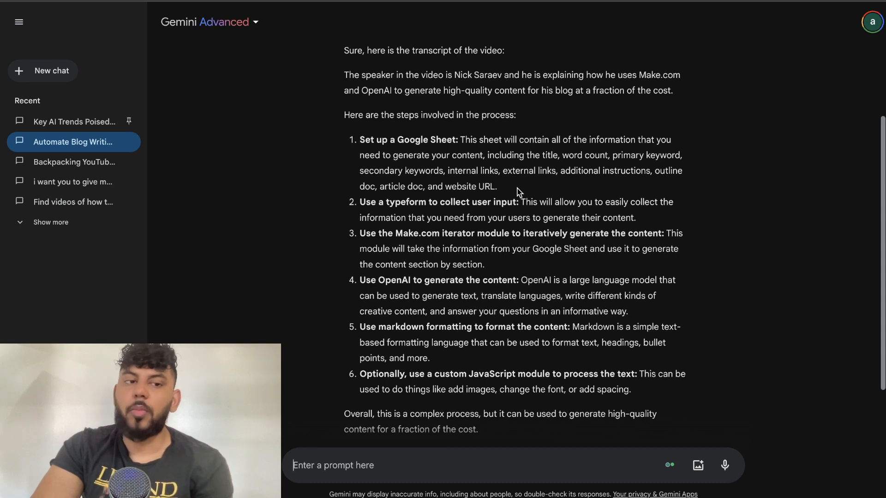
left_click(74, 122)
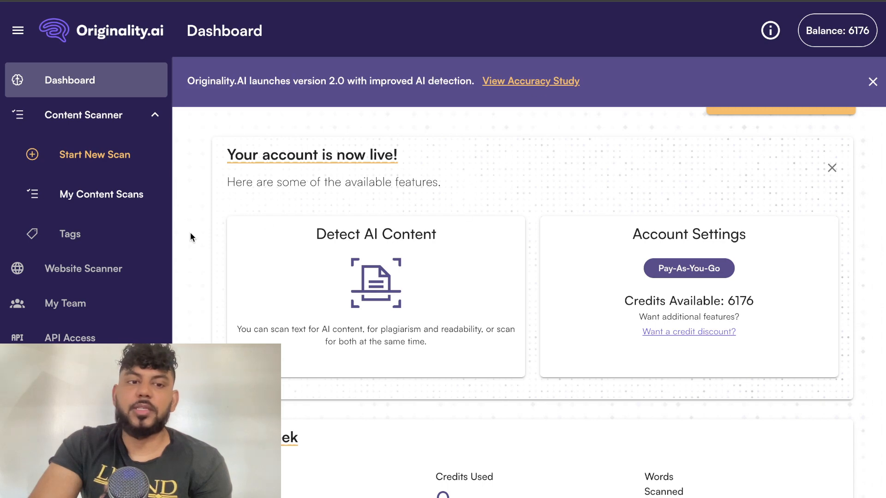
mouse_move(427, 263)
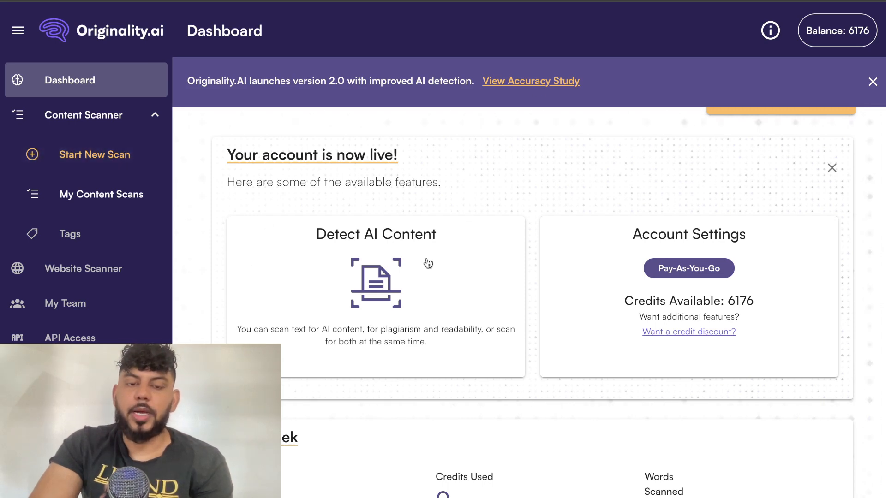
- Start a new Originality.ai content scan from the Dashboard
left_click(94, 154)
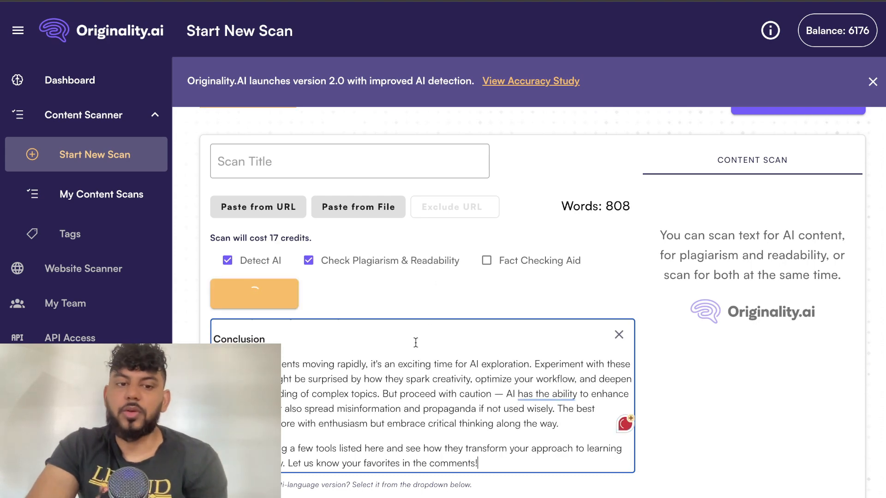
- Review the scan results: 98% AI, 0% plagiarized, and readability score 46.3
left_click(254, 294)
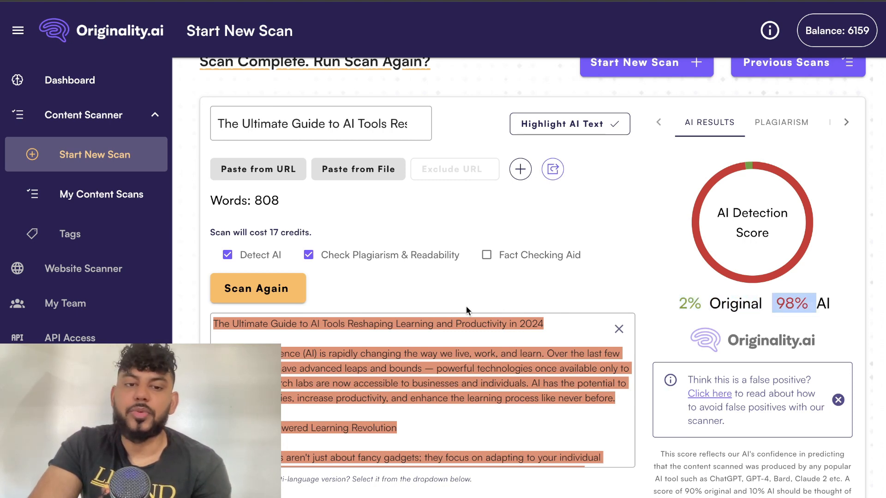
left_click(782, 122)
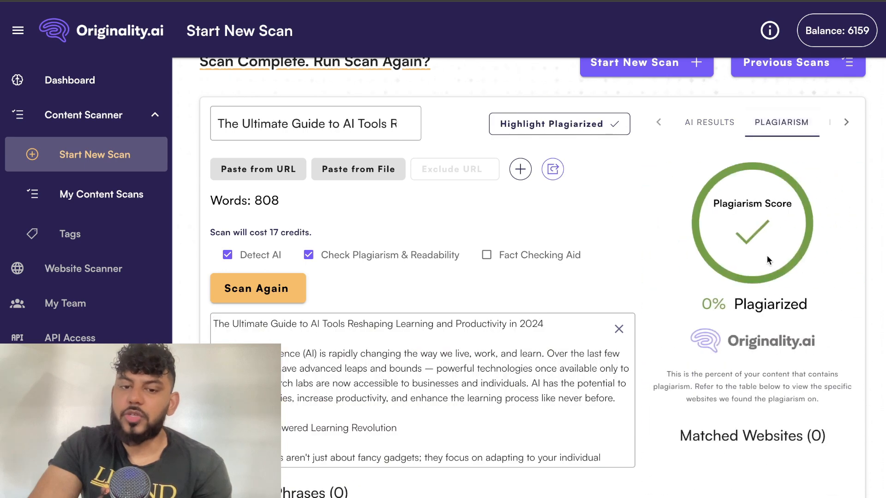
left_click(846, 122)
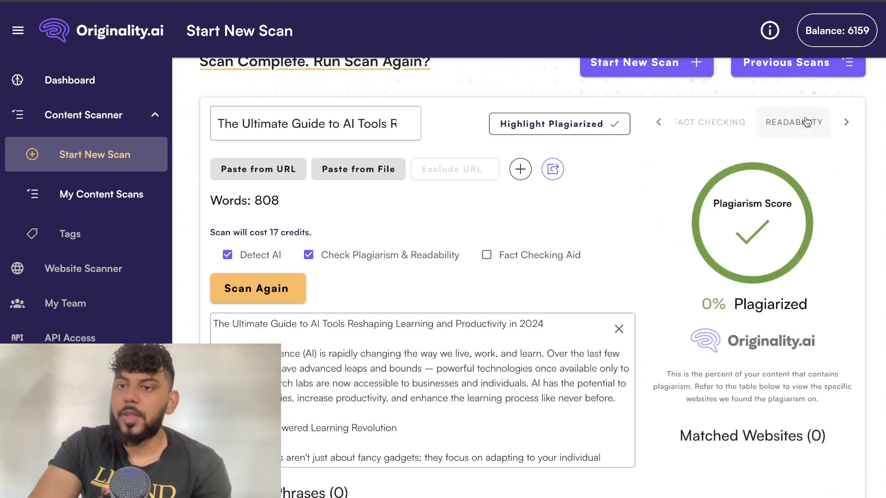
left_click(792, 122)
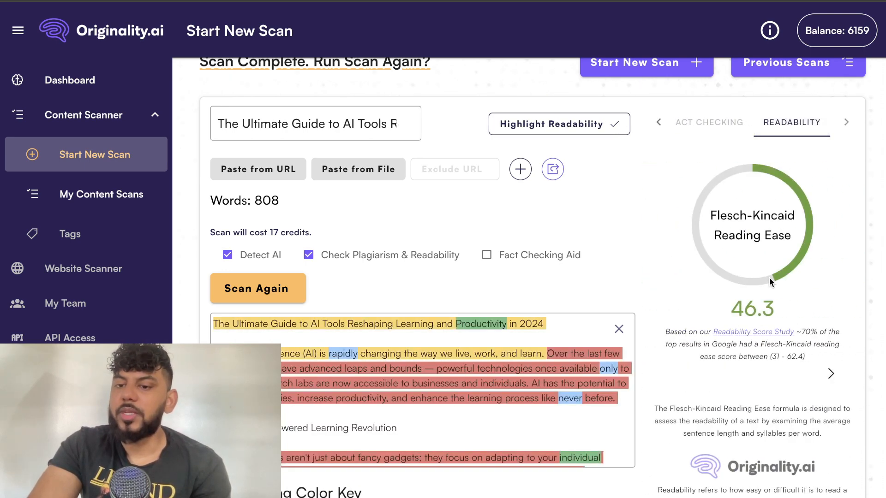